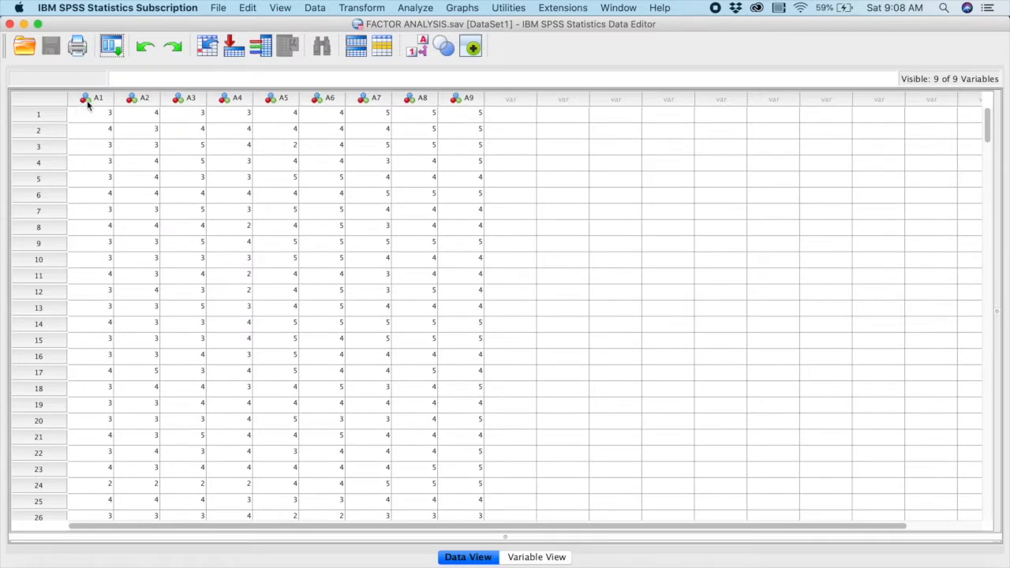
{"action": "mouse_move", "coordinate": [474, 105]}
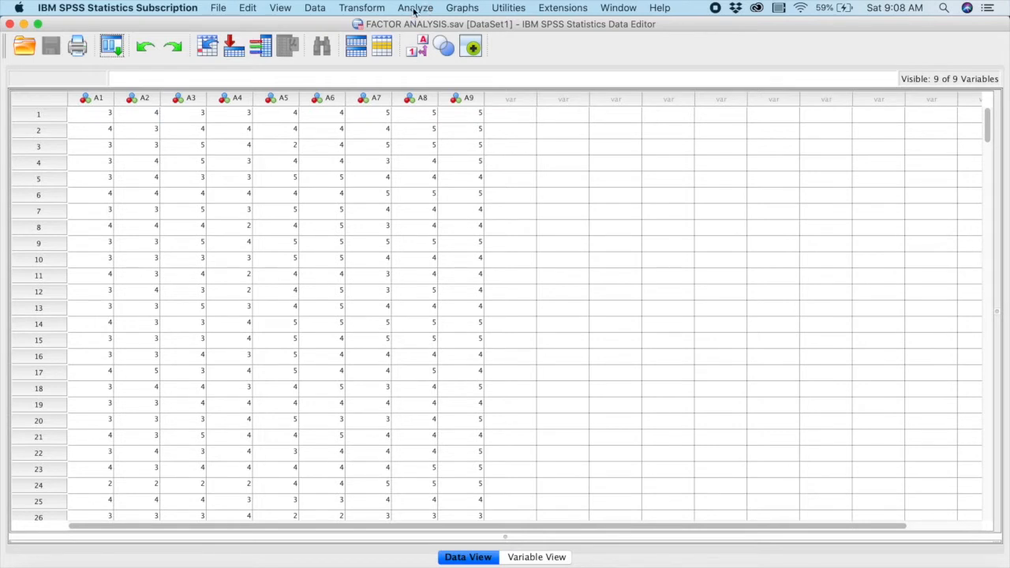
Open the Factor Analysis dialog via Analyze > Dimension Reduction > Factor
{"action": "left_click", "coordinate": [415, 8]}
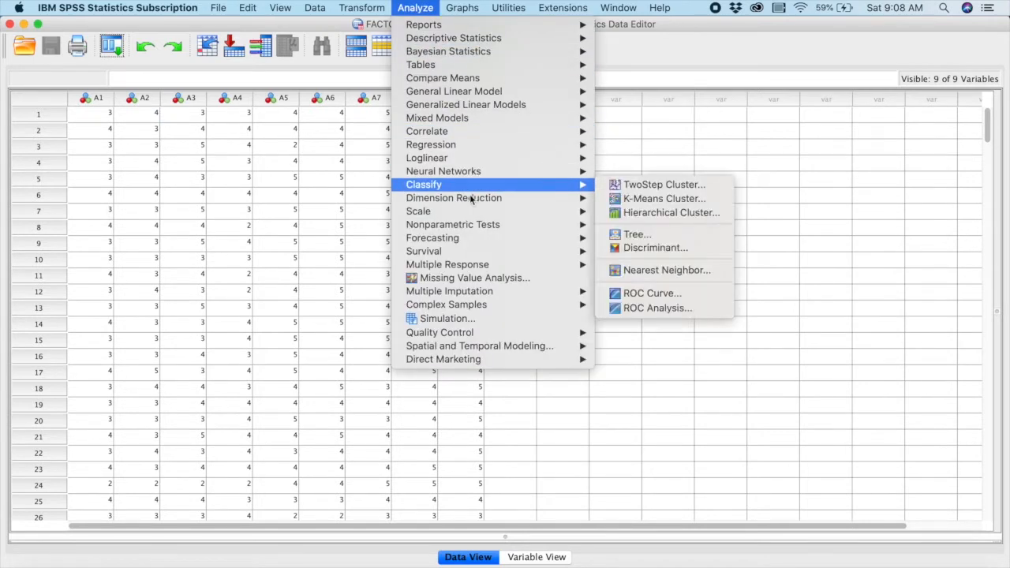
{"action": "mouse_move", "coordinate": [453, 198]}
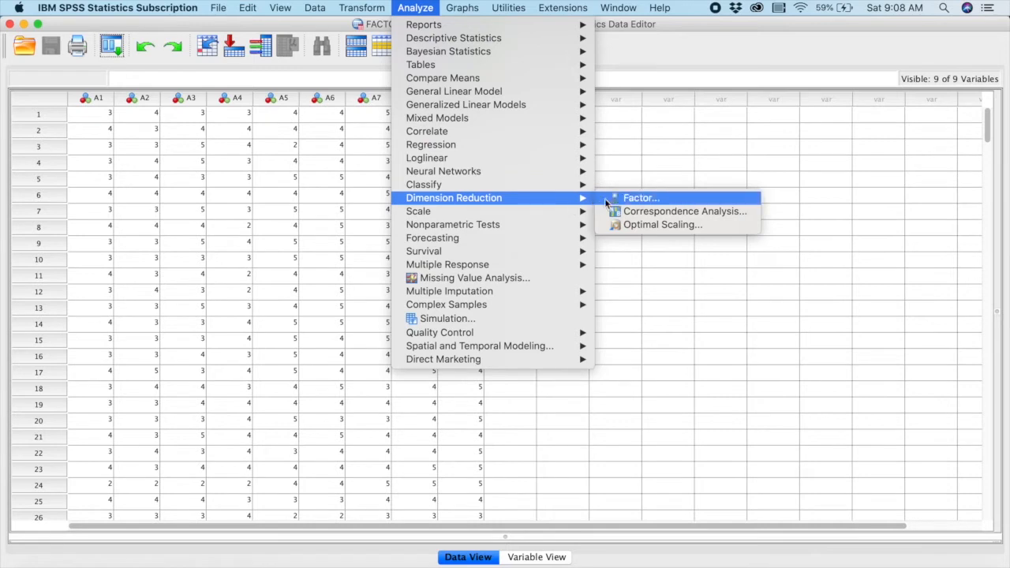
{"action": "left_click", "coordinate": [640, 198]}
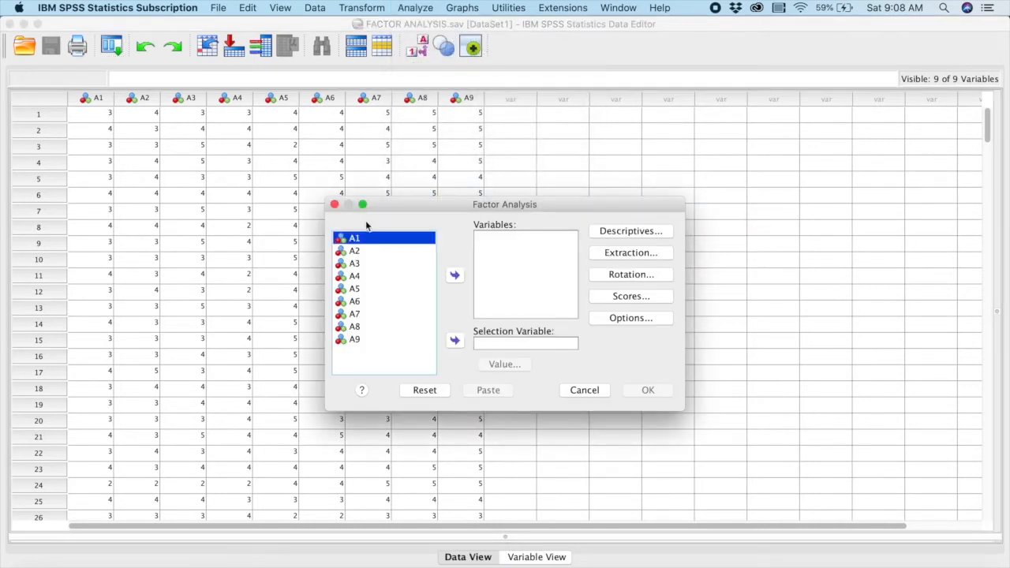
{"action": "mouse_move", "coordinate": [367, 288]}
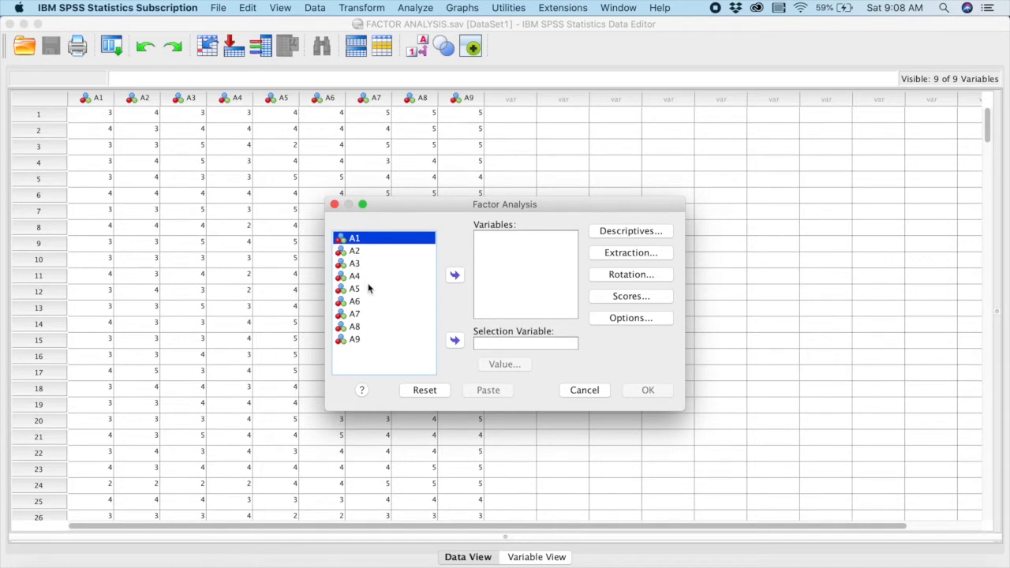
{"action": "mouse_move", "coordinate": [408, 354]}
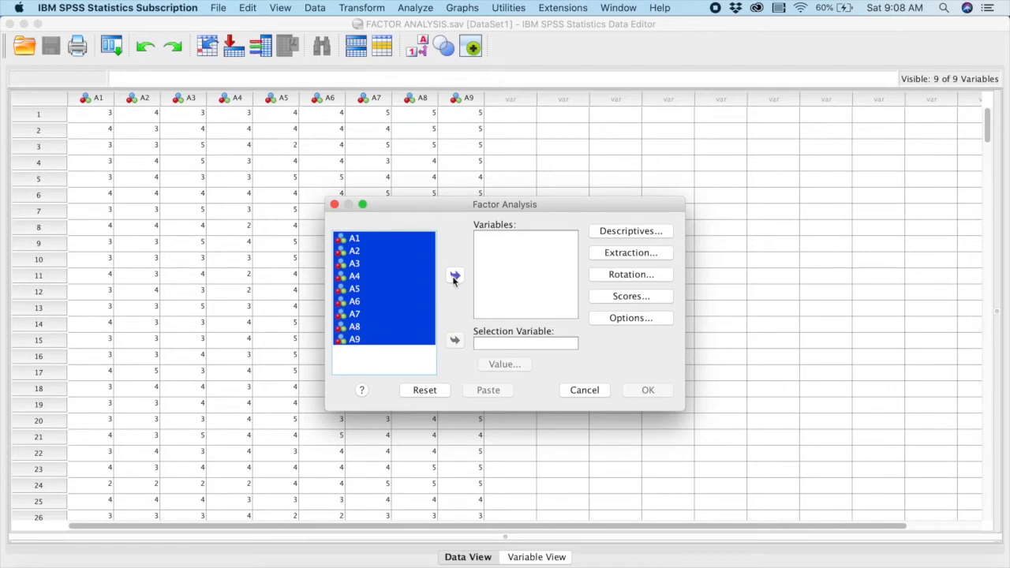
Move items A1–A9 into the Variables list and bring up Descriptives
{"action": "left_click", "coordinate": [454, 276]}
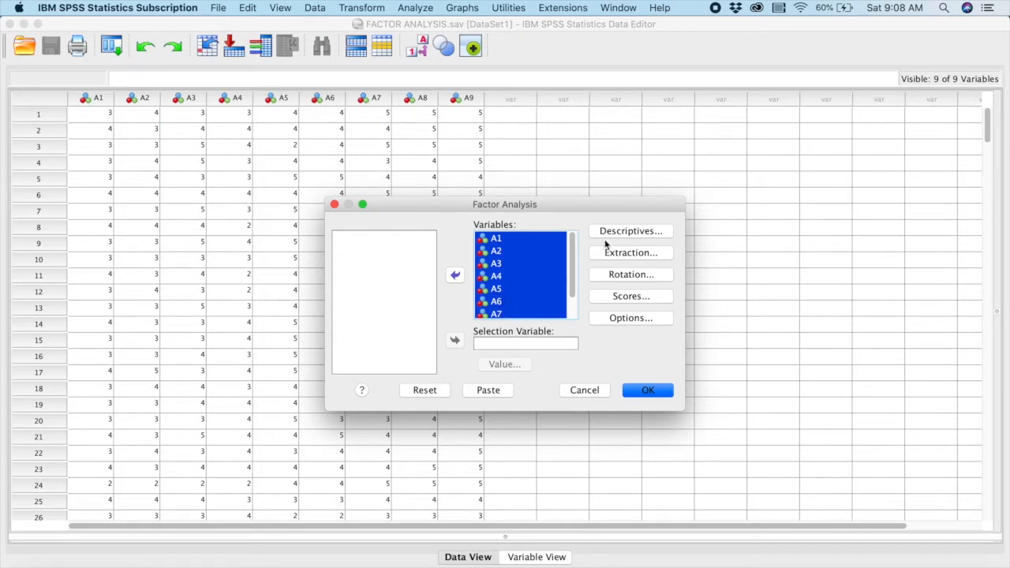
{"action": "left_click", "coordinate": [630, 231]}
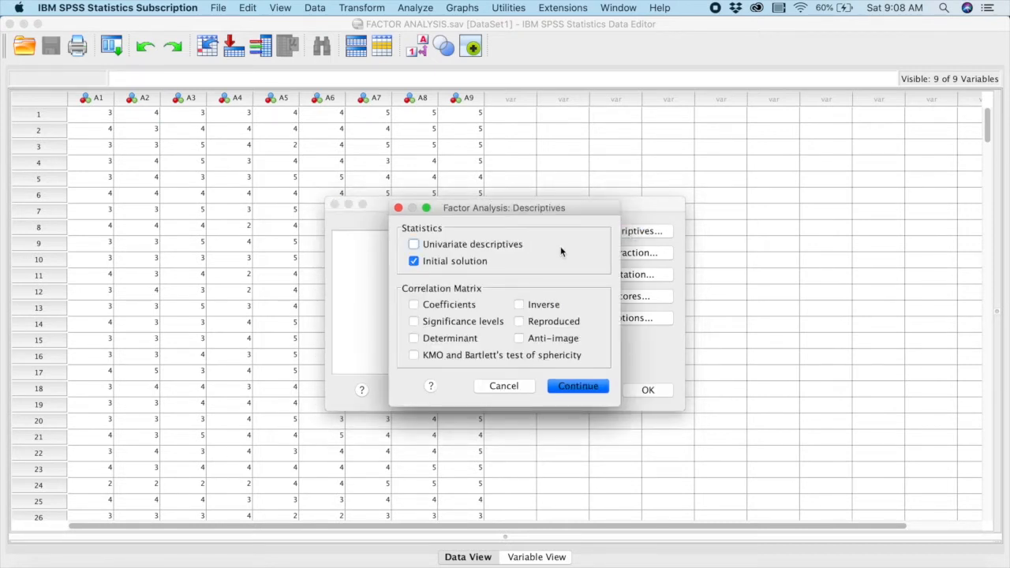
{"action": "mouse_move", "coordinate": [544, 258]}
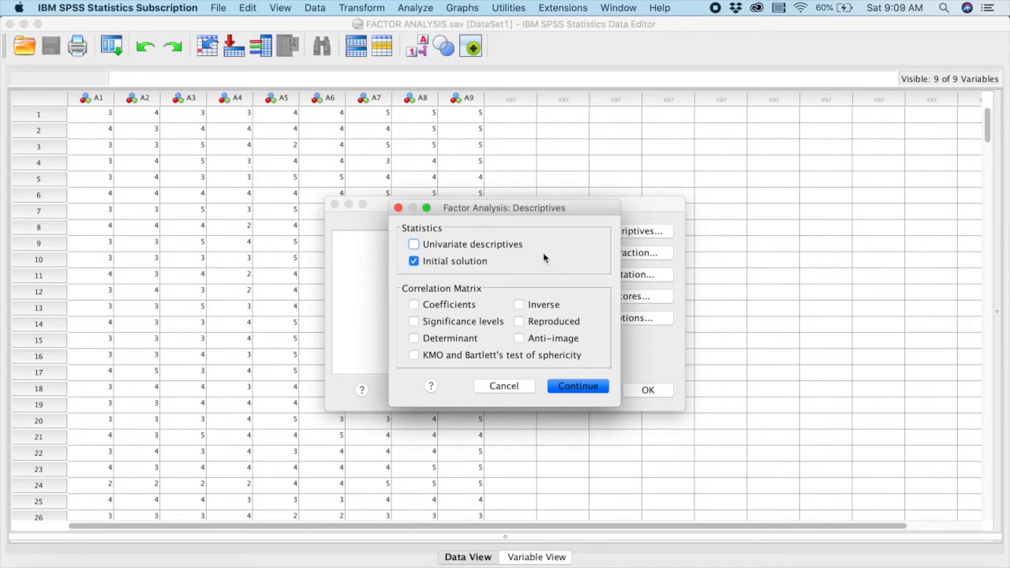
{"action": "mouse_move", "coordinate": [402, 292]}
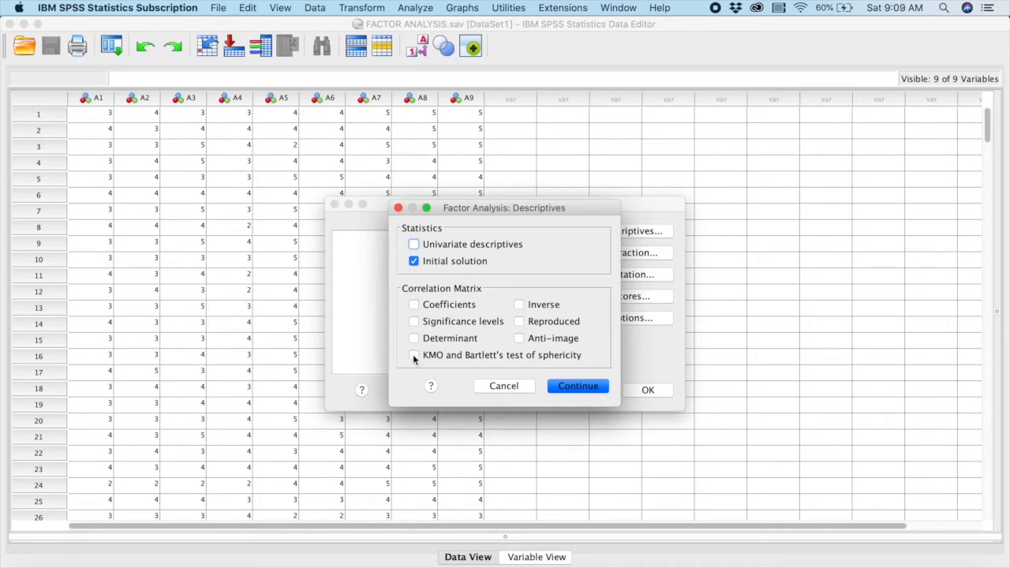
Request KMO and Bartlett's test of sphericity plus anti-image matrices
{"action": "left_click", "coordinate": [414, 355]}
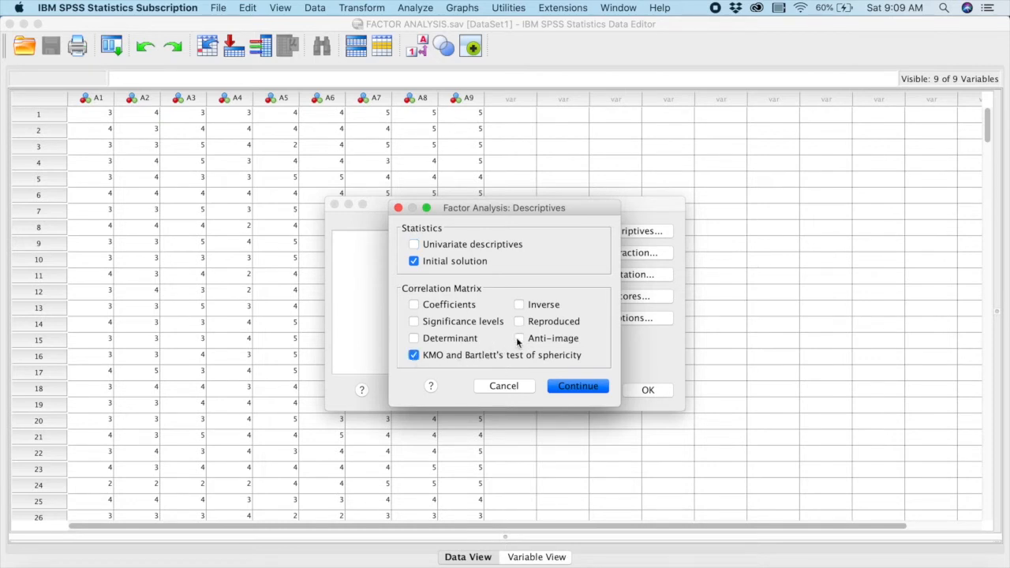
{"action": "left_click", "coordinate": [520, 338]}
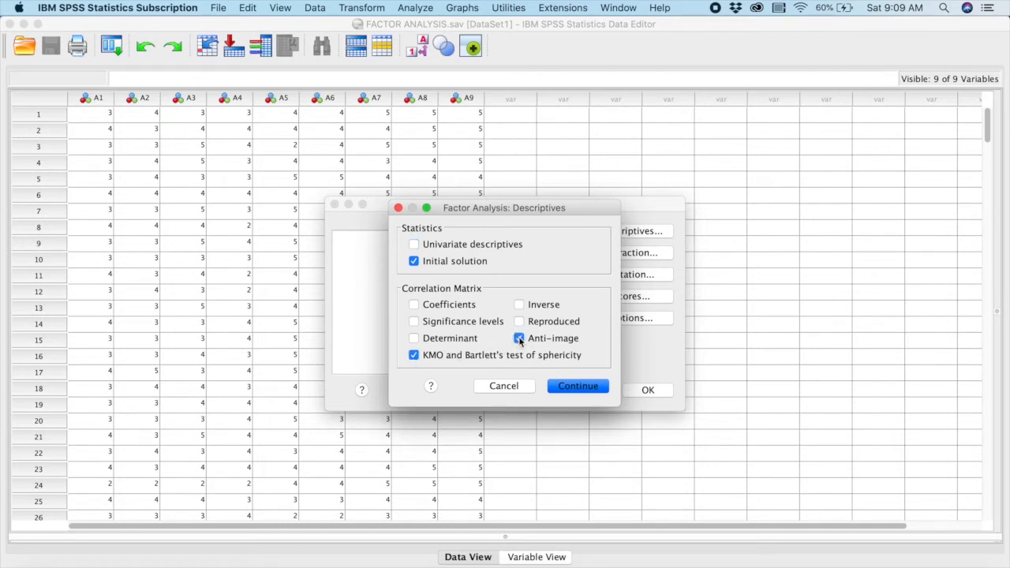
{"action": "left_click", "coordinate": [518, 338]}
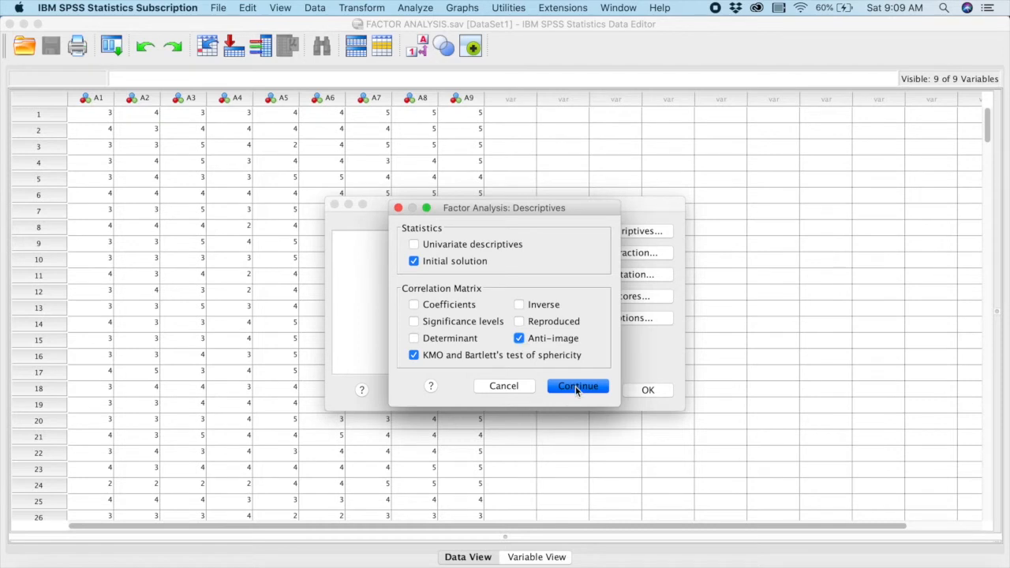
{"action": "left_click", "coordinate": [577, 386]}
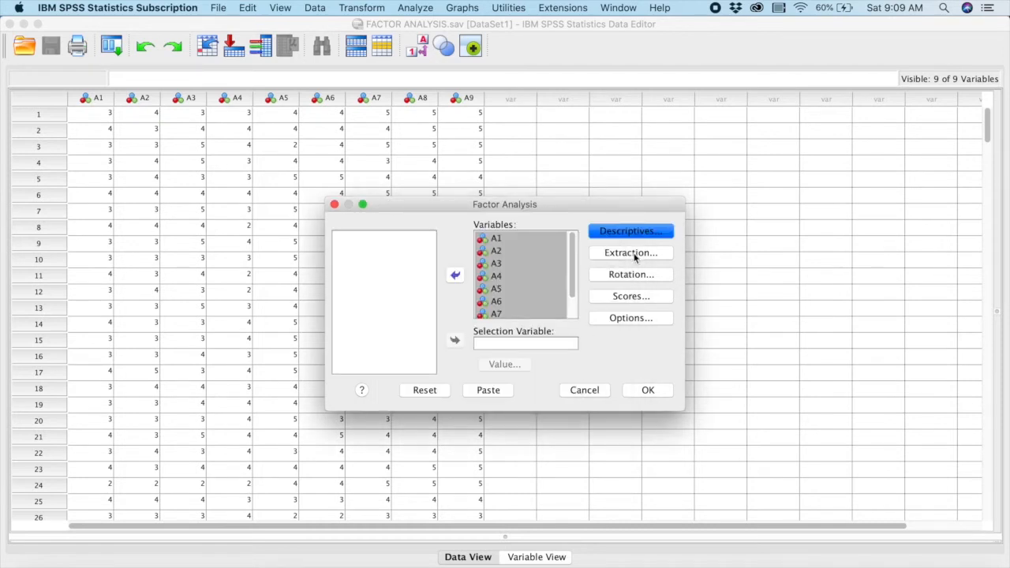
Turn on the scree plot in the Extraction settings
{"action": "left_click", "coordinate": [631, 252]}
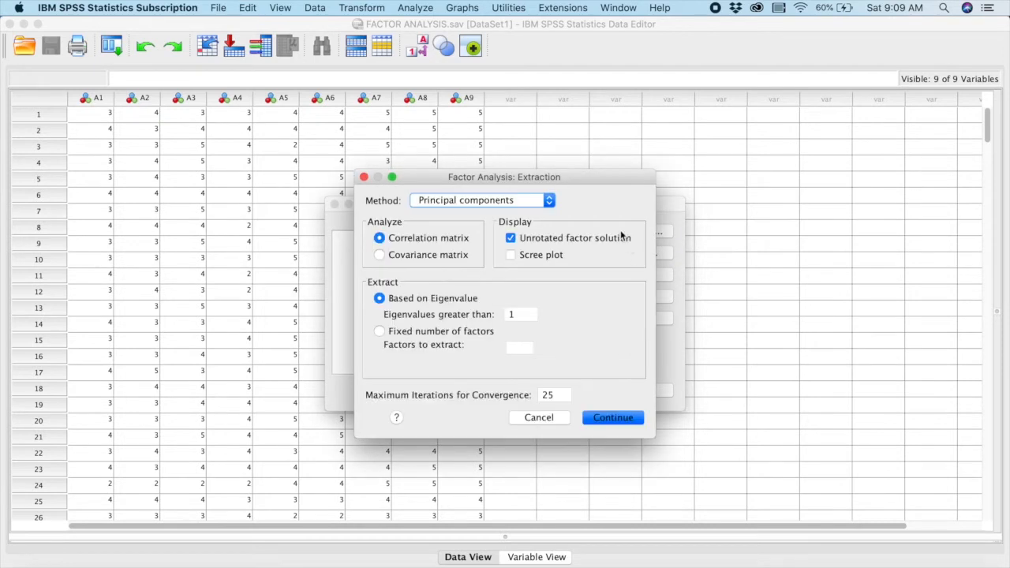
{"action": "mouse_move", "coordinate": [441, 224]}
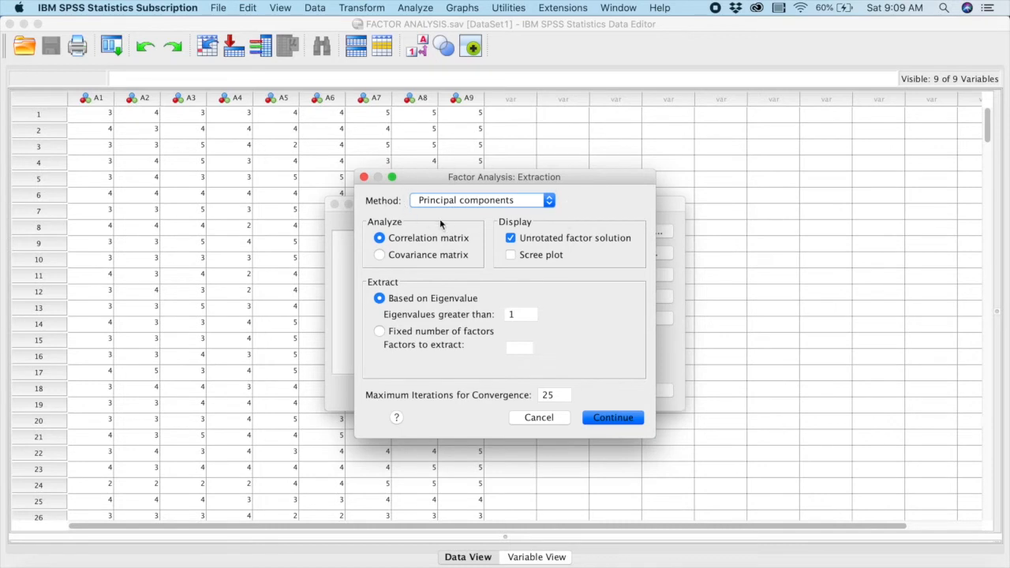
{"action": "mouse_move", "coordinate": [509, 210]}
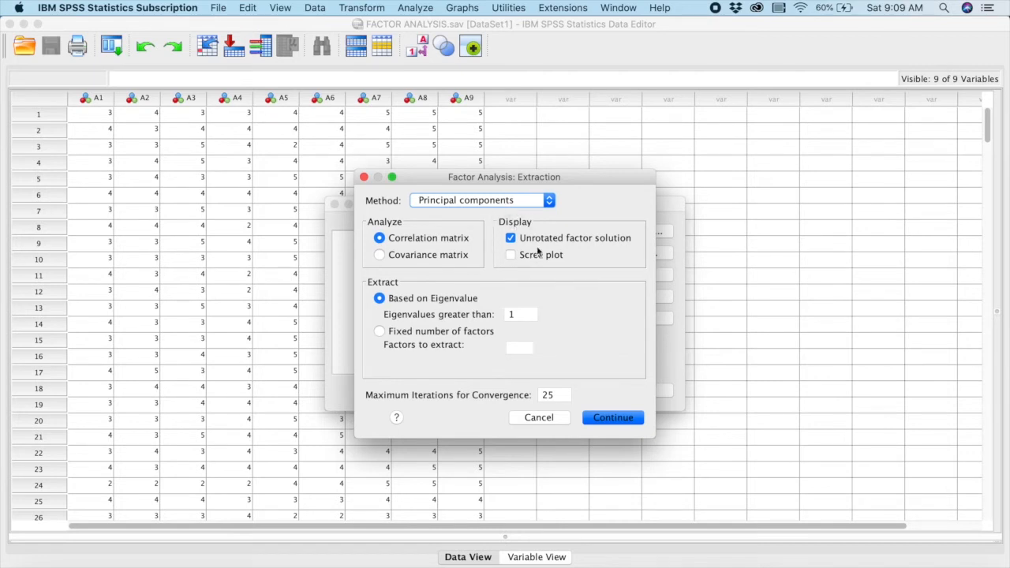
{"action": "left_click", "coordinate": [511, 254]}
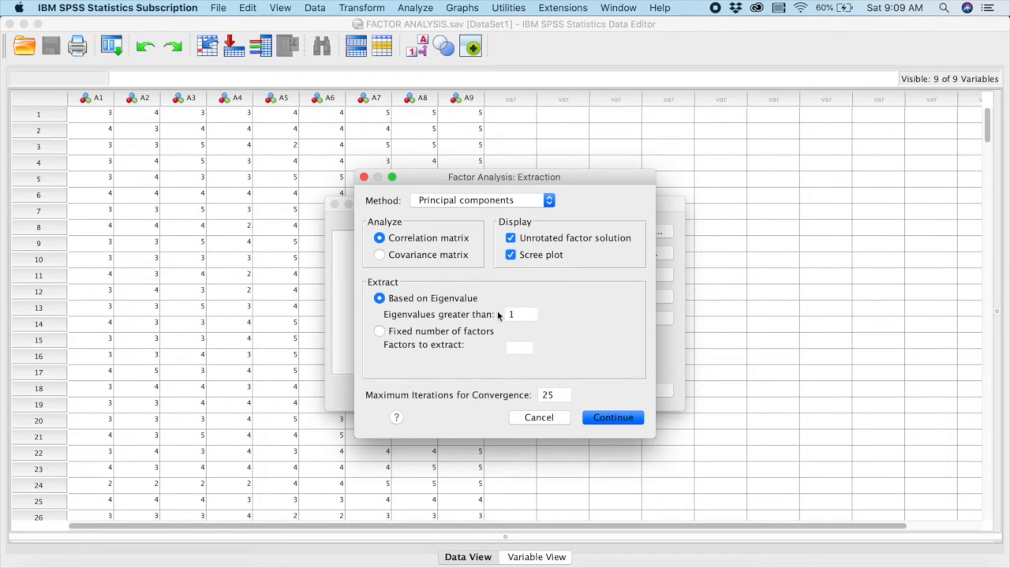
{"action": "mouse_move", "coordinate": [403, 390]}
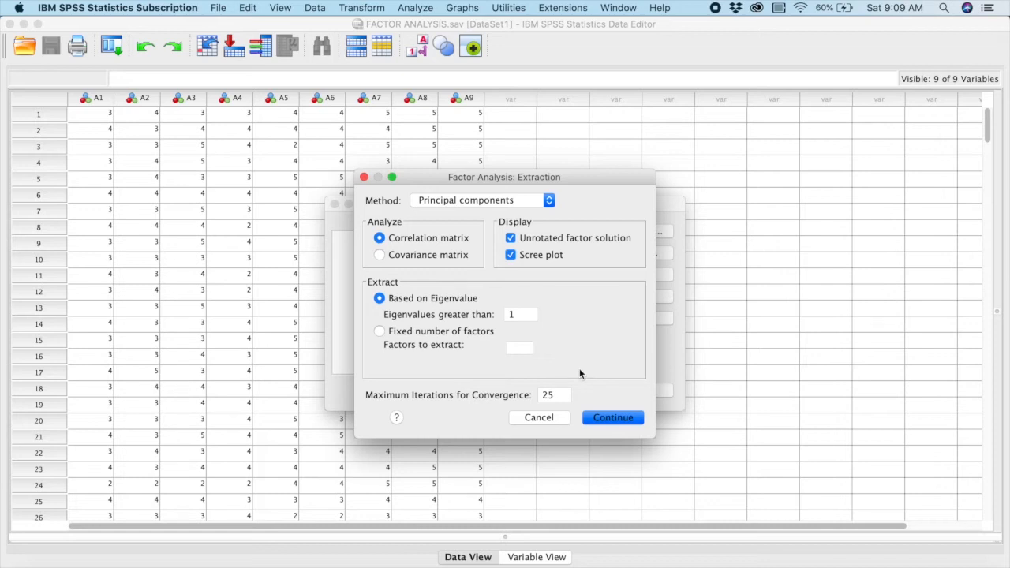
{"action": "mouse_move", "coordinate": [604, 374]}
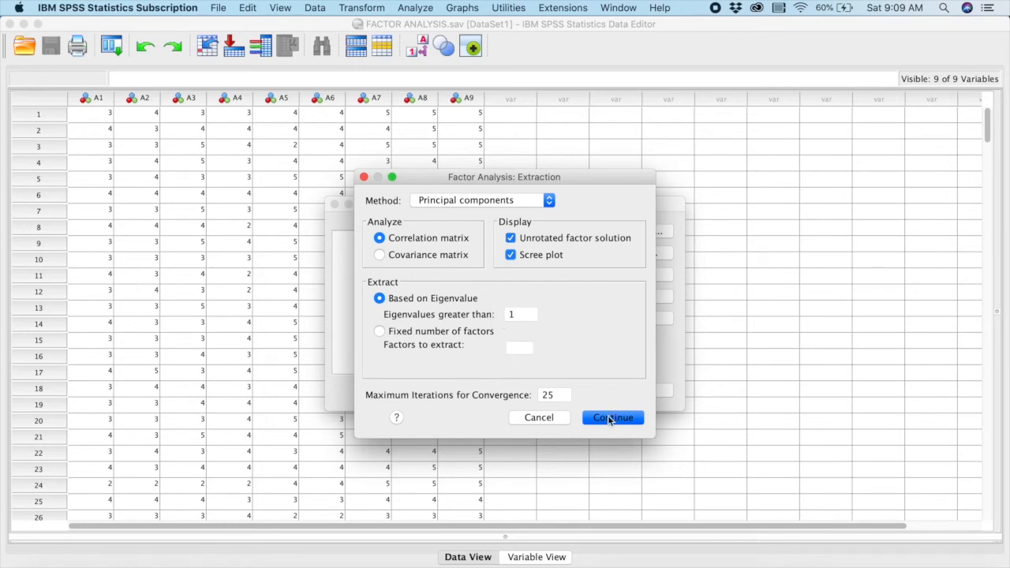
{"action": "left_click", "coordinate": [613, 417]}
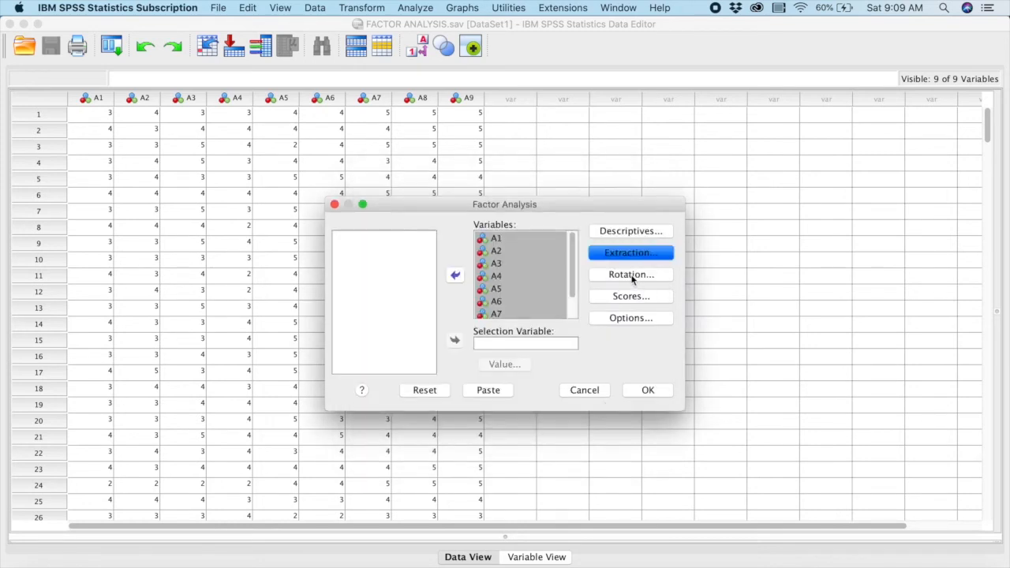
Set the factor rotation method to Varimax
{"action": "left_click", "coordinate": [631, 274]}
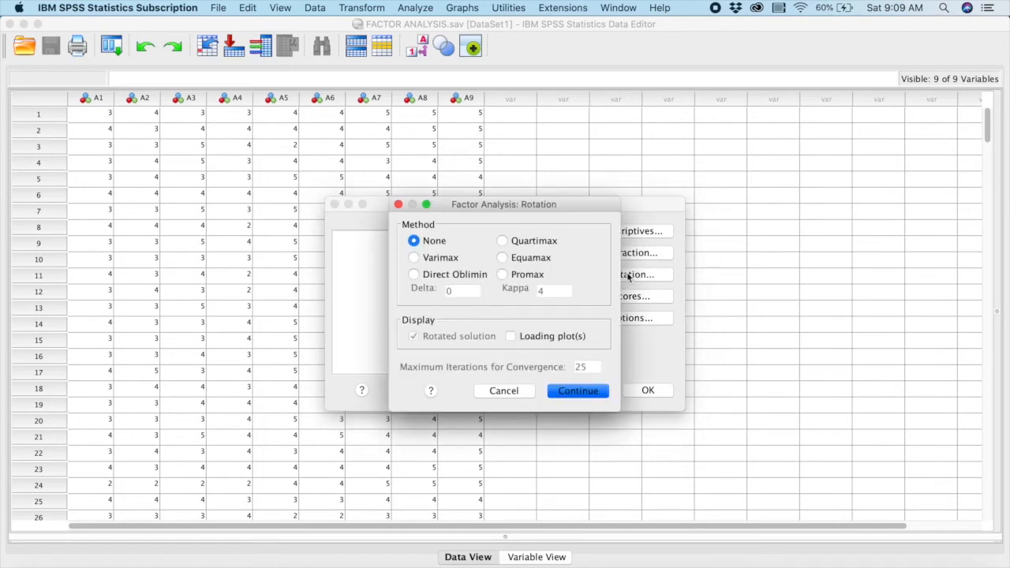
{"action": "mouse_move", "coordinate": [591, 255]}
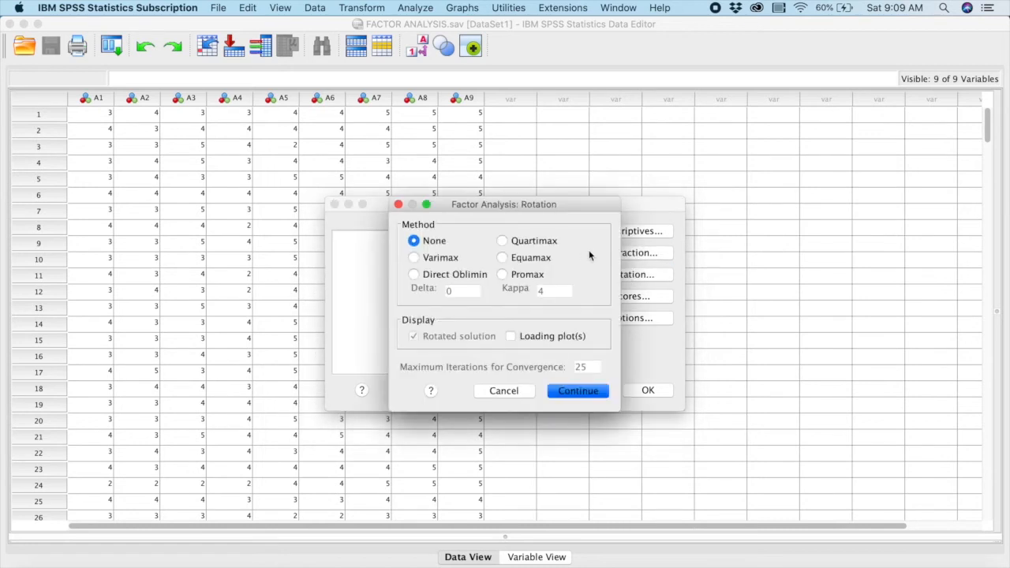
{"action": "mouse_move", "coordinate": [466, 249]}
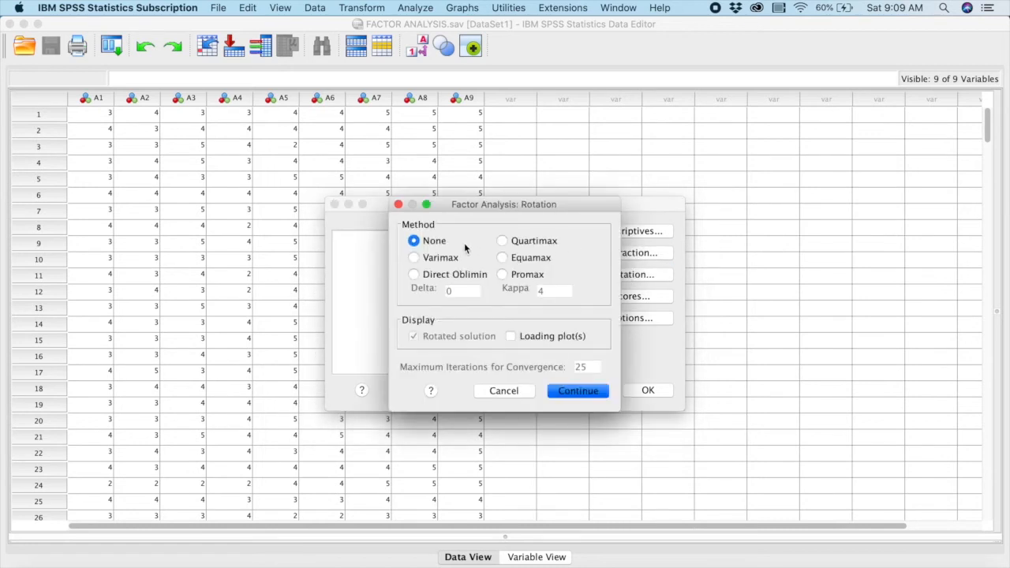
{"action": "left_click", "coordinate": [413, 257]}
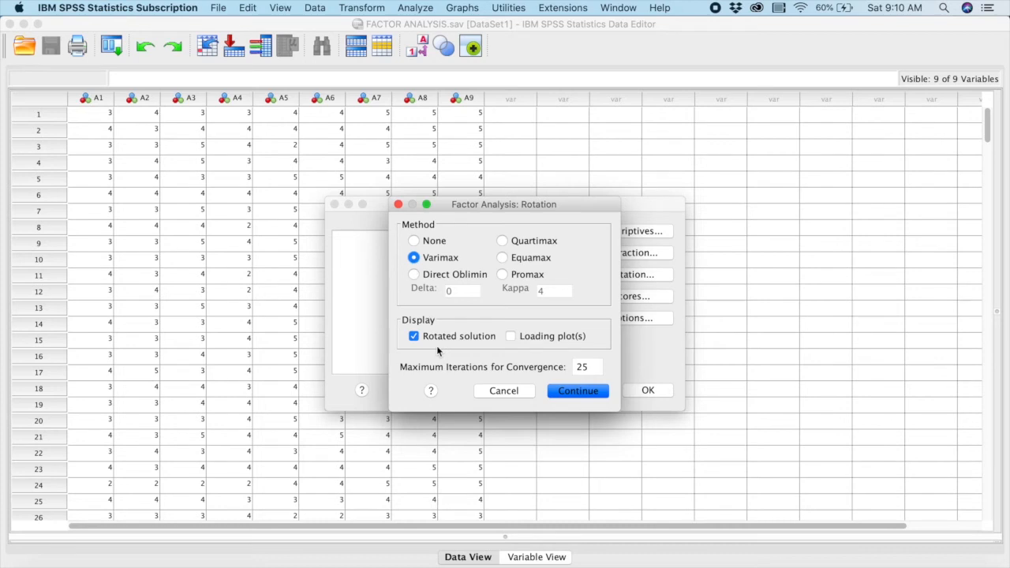
{"action": "mouse_move", "coordinate": [539, 304]}
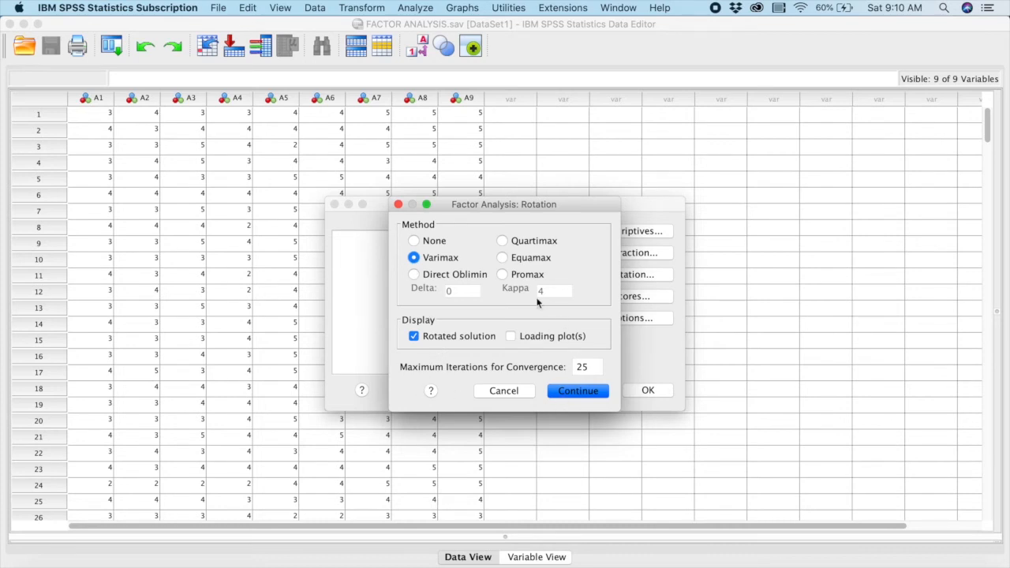
{"action": "left_click", "coordinate": [578, 391]}
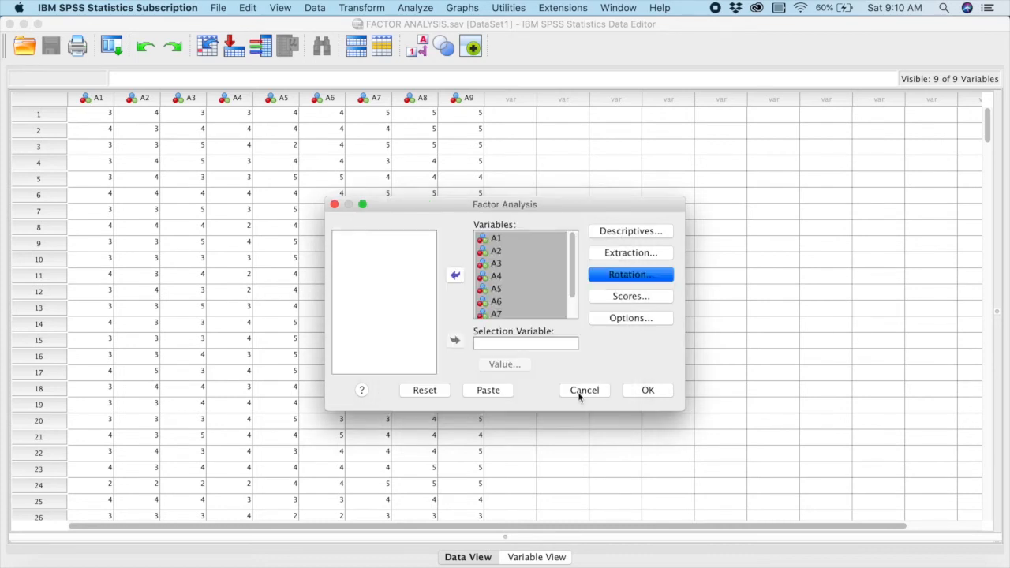
{"action": "mouse_move", "coordinate": [620, 351]}
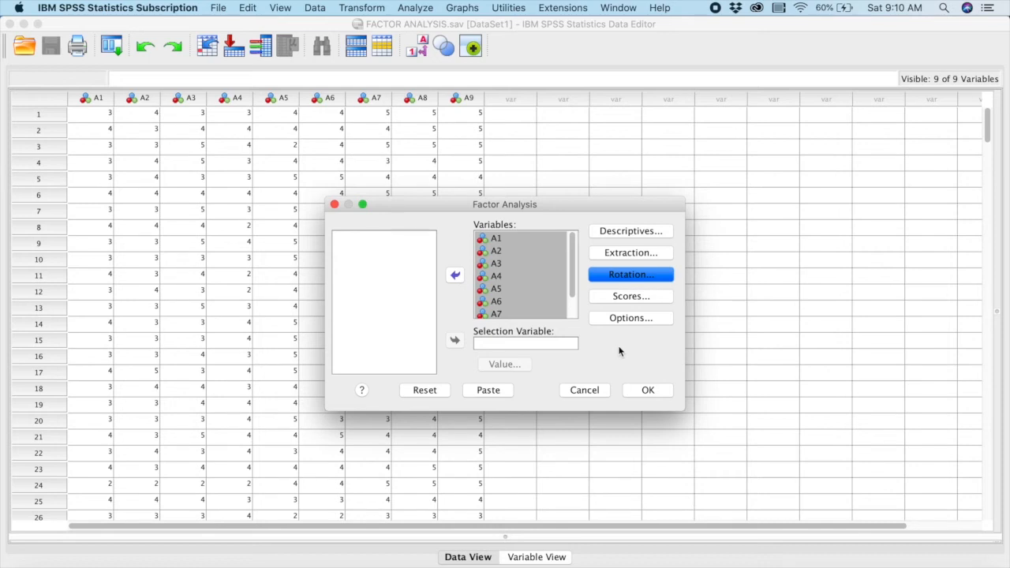
{"action": "mouse_move", "coordinate": [639, 353]}
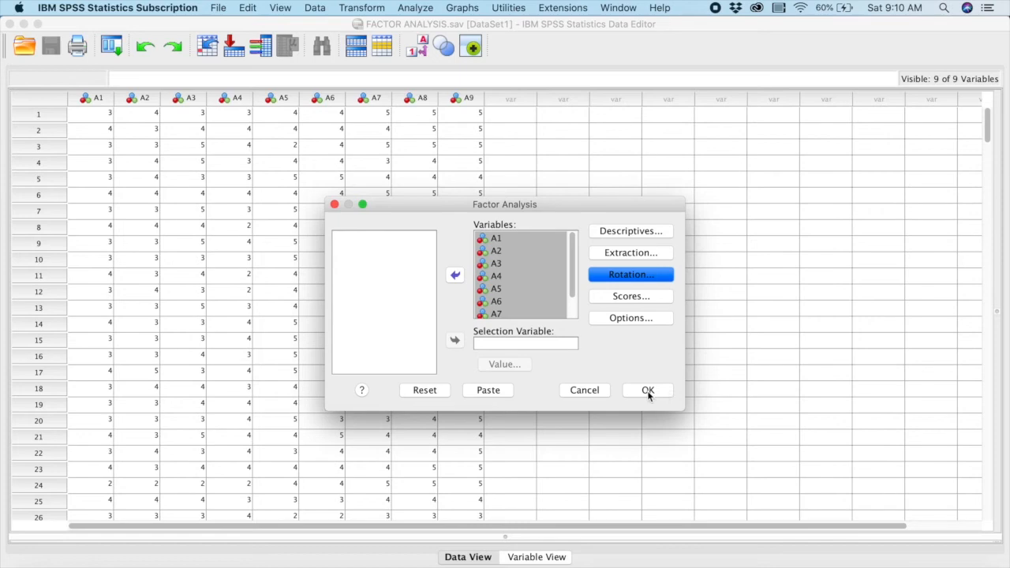
Run the factor analysis and scroll through the Viewer output tables
{"action": "left_click", "coordinate": [648, 390]}
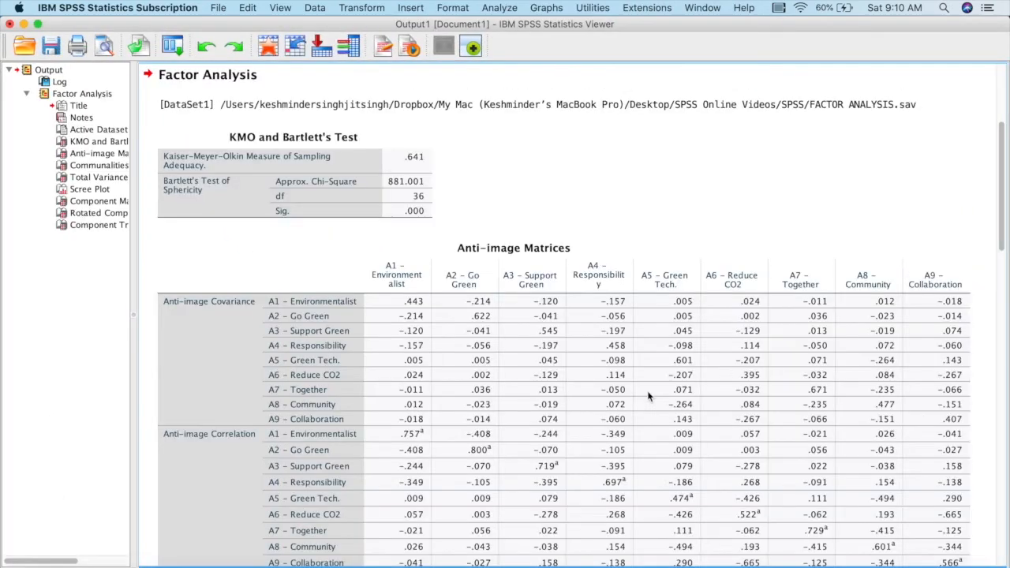
{"action": "scroll", "scroll_direction": "down", "scroll_amount": 3}
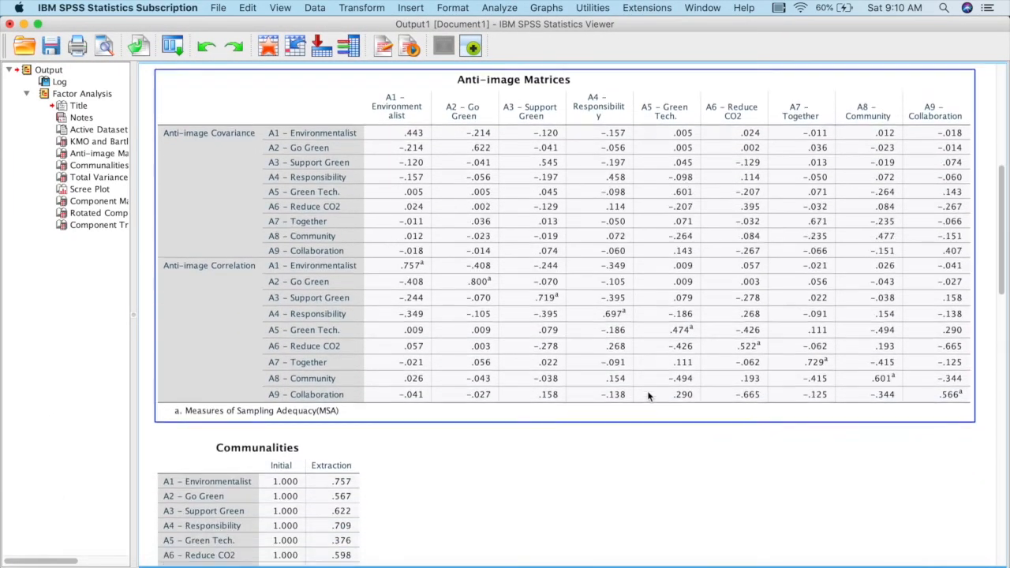